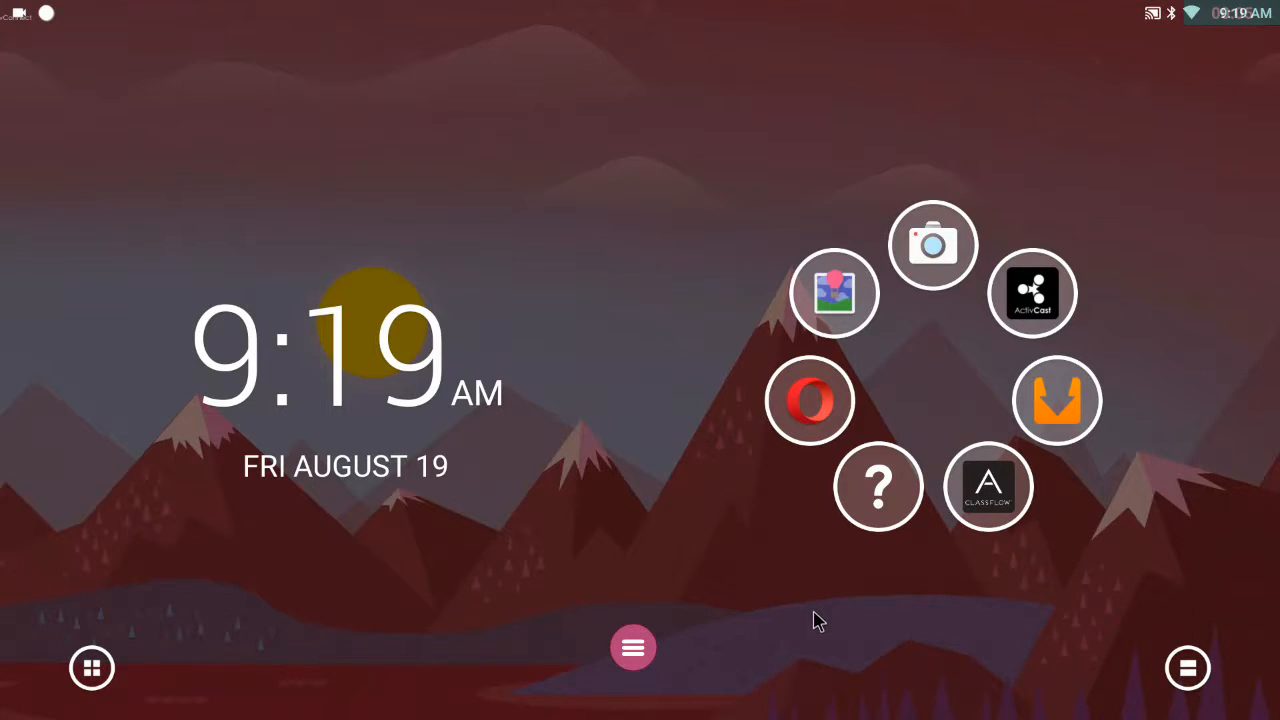
mouse_move(779, 623)
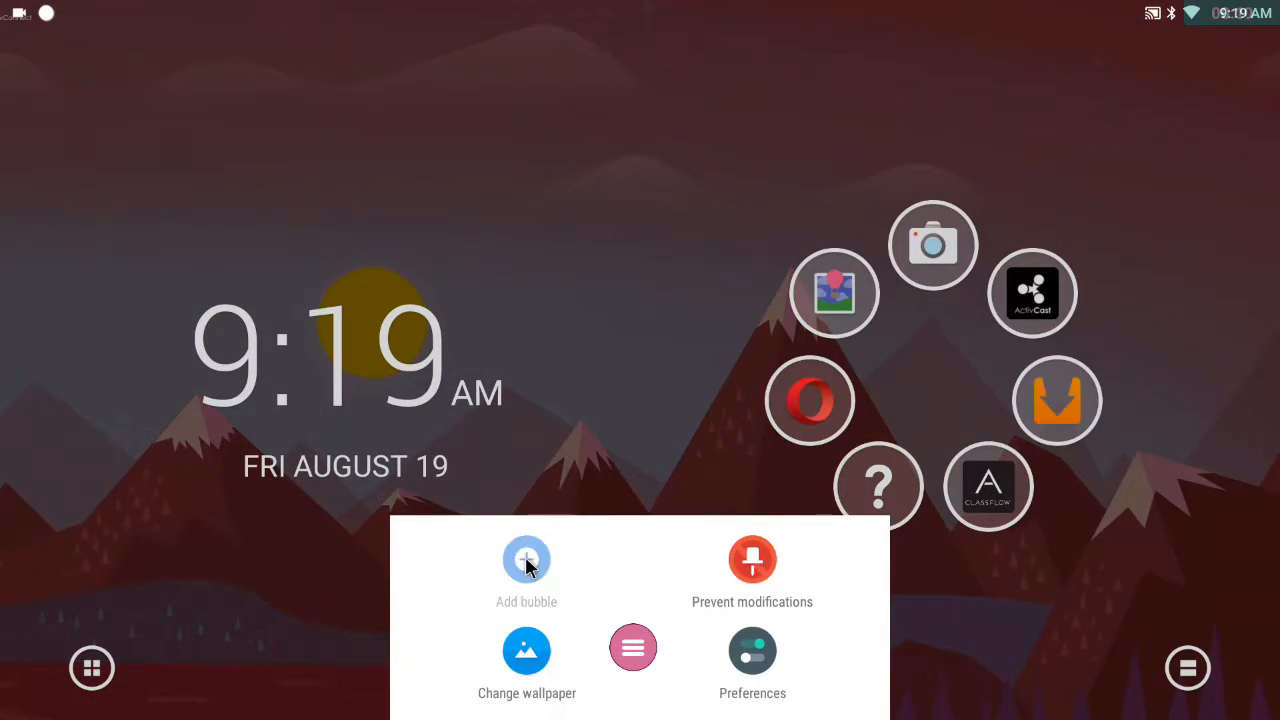
- Add a new Web Browser bubble to the launcher's bubble ring
left_click(527, 560)
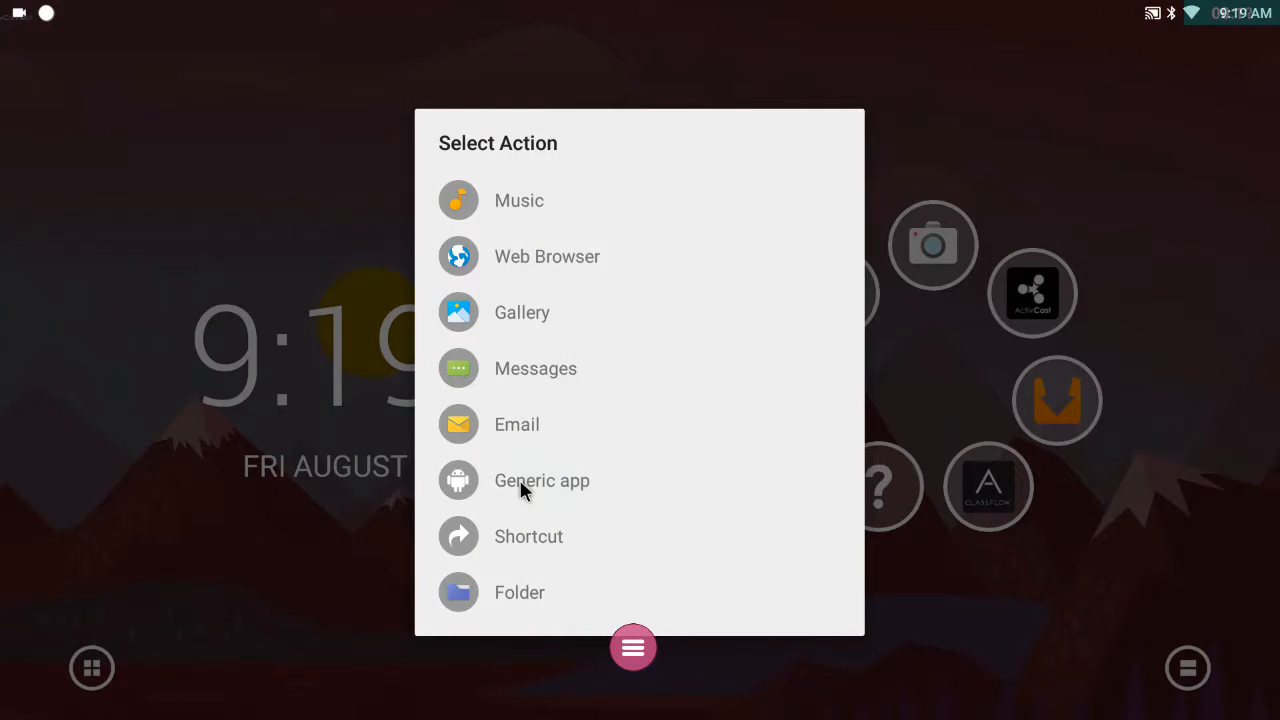
left_click(542, 480)
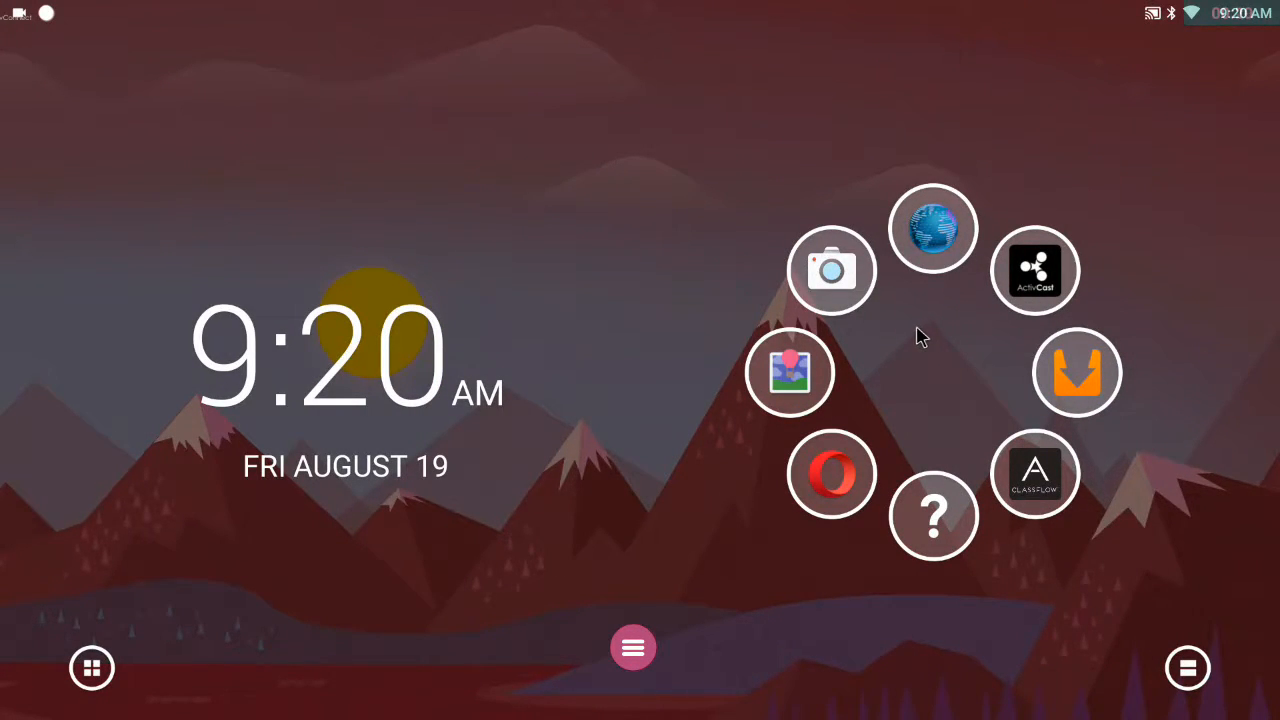
mouse_move(934, 229)
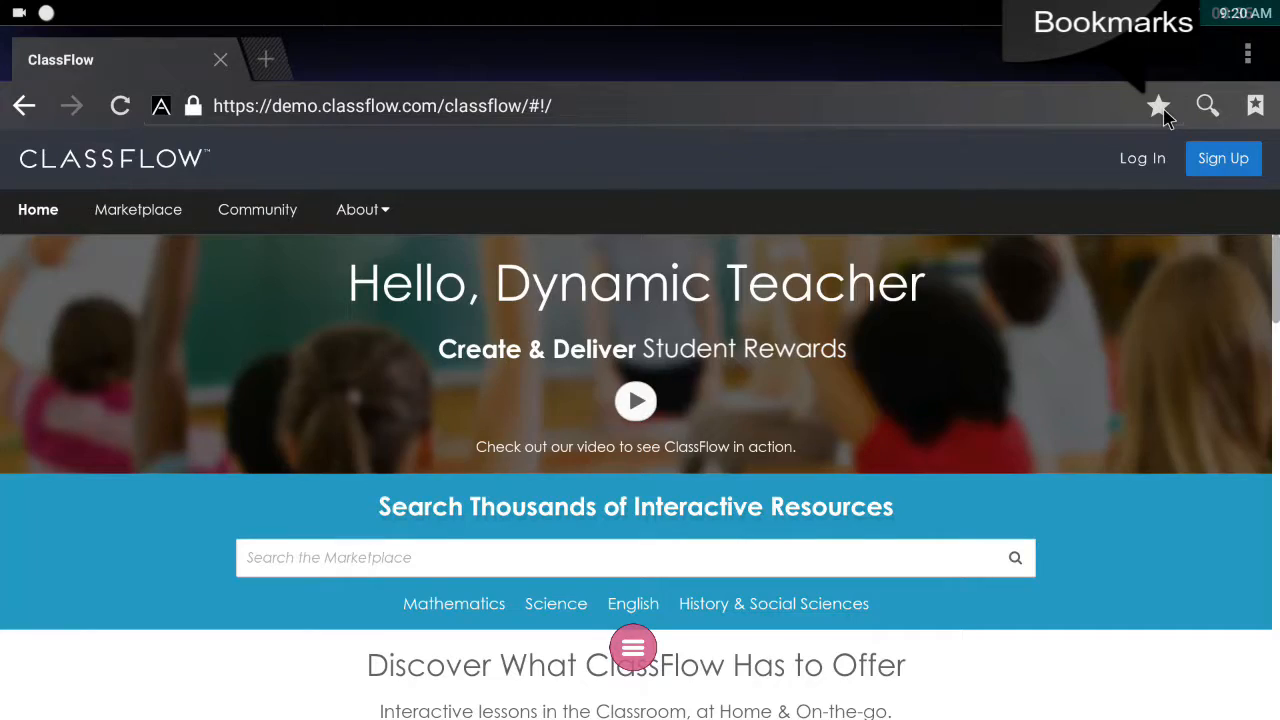
- Bookmark the ClassFlow Demo page to the Home screen and confirm with OK
left_click(1157, 105)
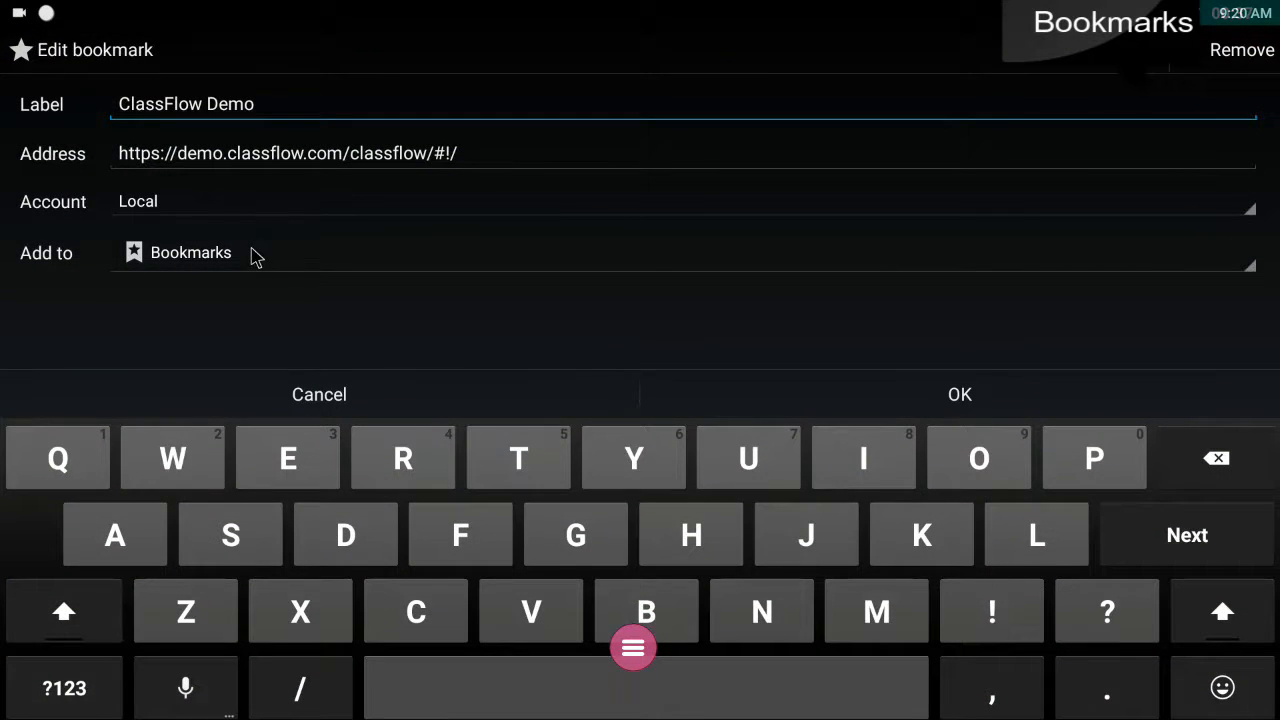
left_click(190, 252)
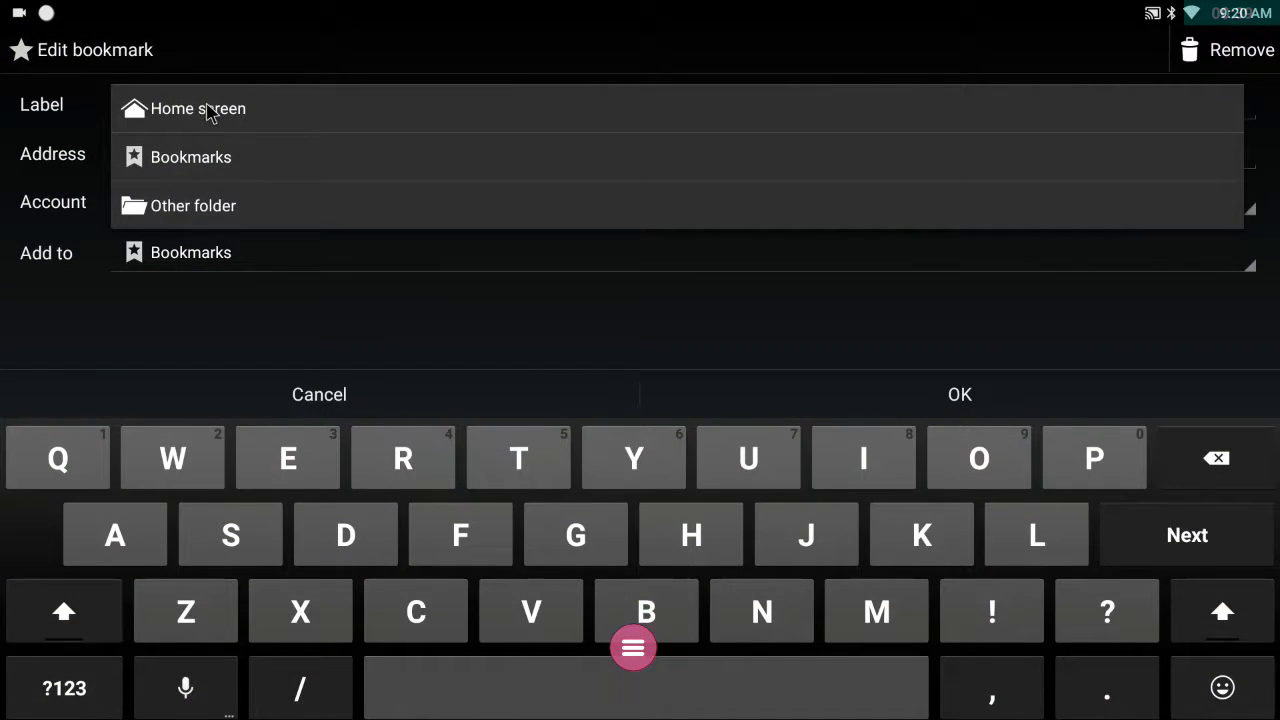
left_click(197, 108)
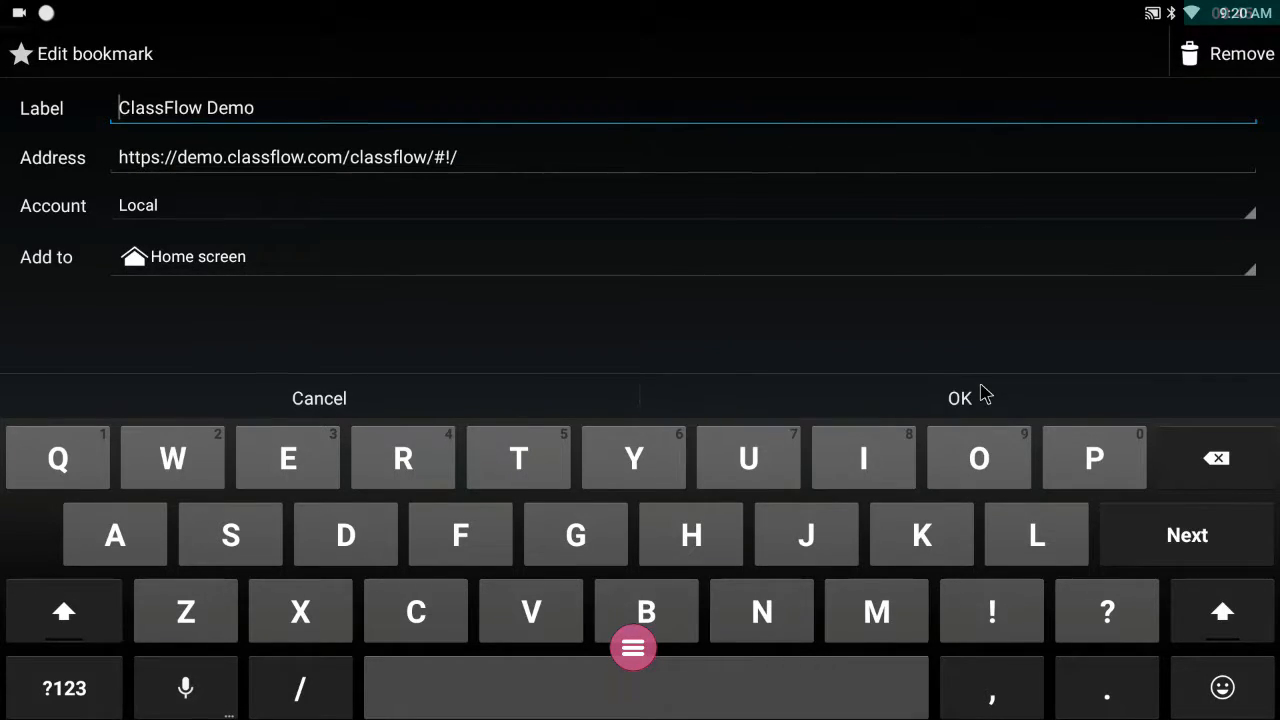
left_click(959, 398)
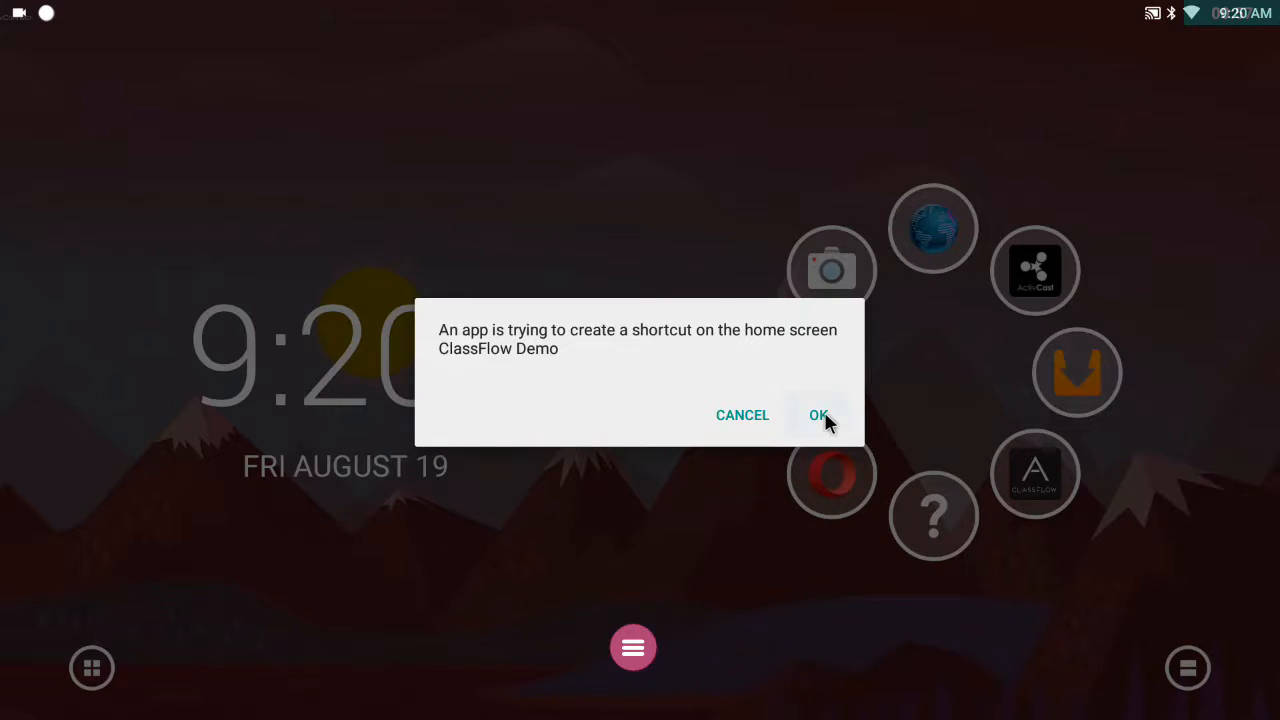
- Accept the ClassFlow Demo shortcut and pick a logo icon for it through Impression
left_click(819, 415)
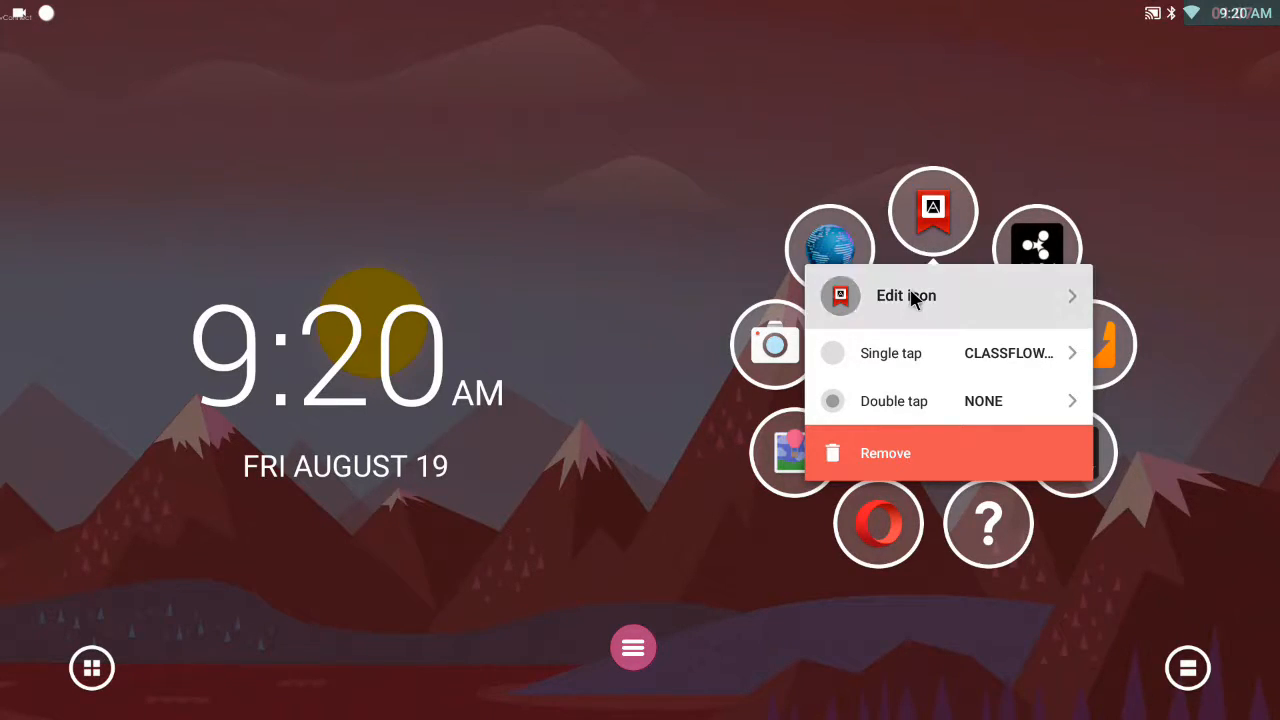
left_click(906, 295)
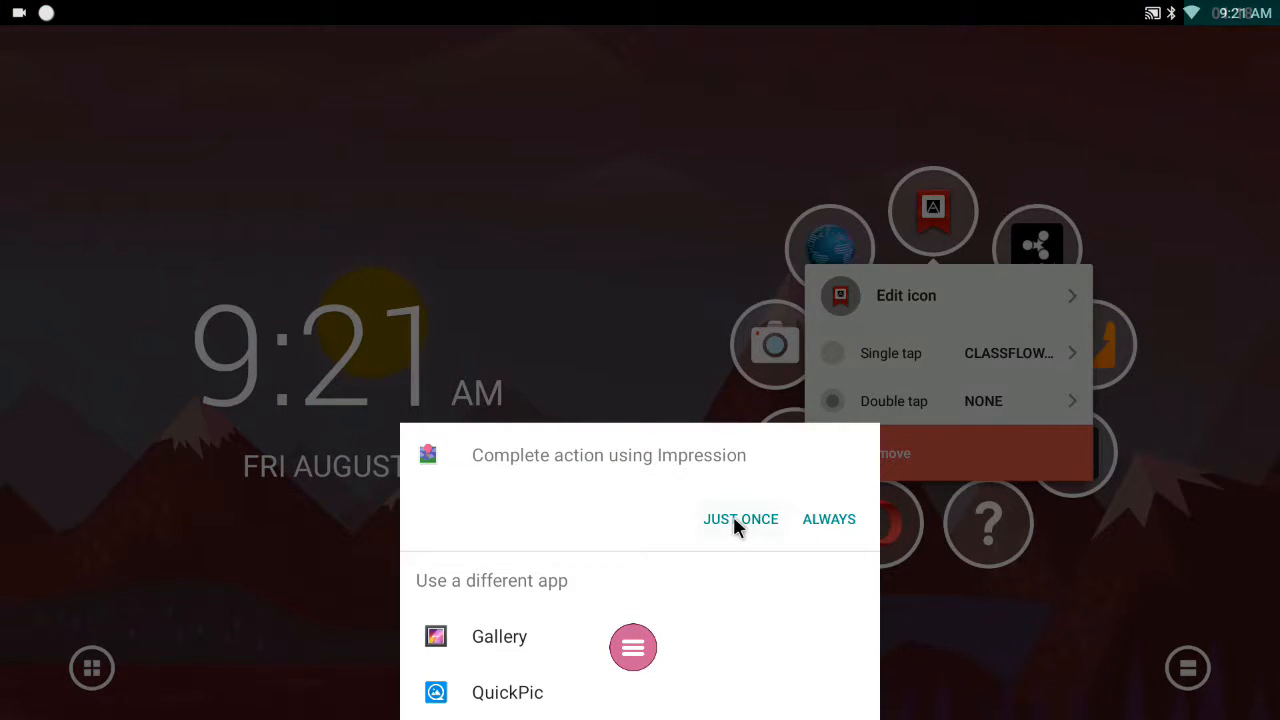
left_click(740, 519)
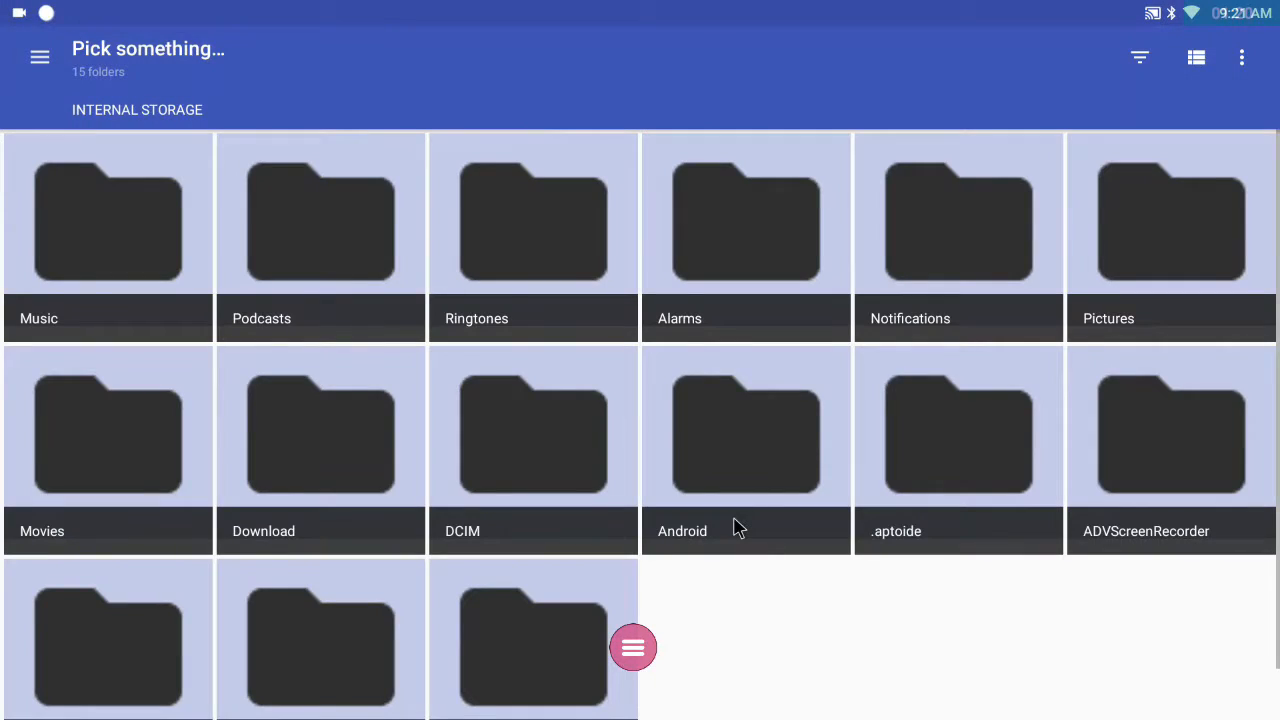
left_click(40, 57)
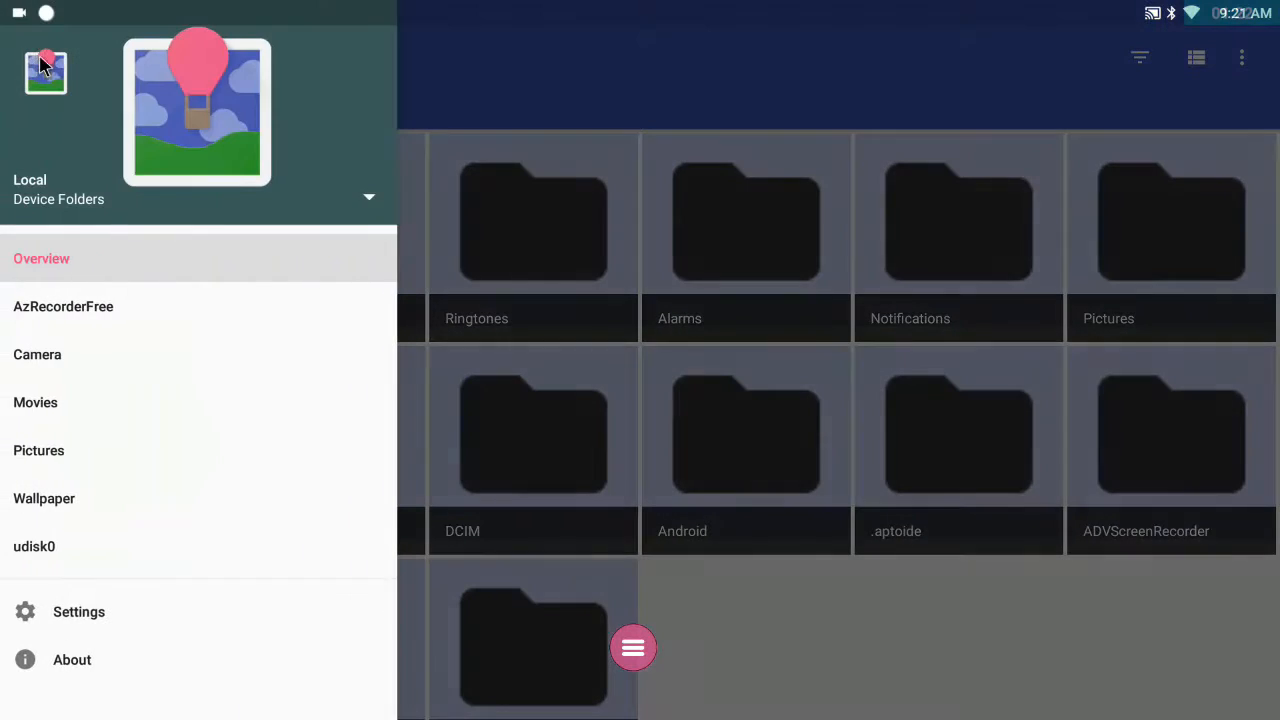
left_click(34, 546)
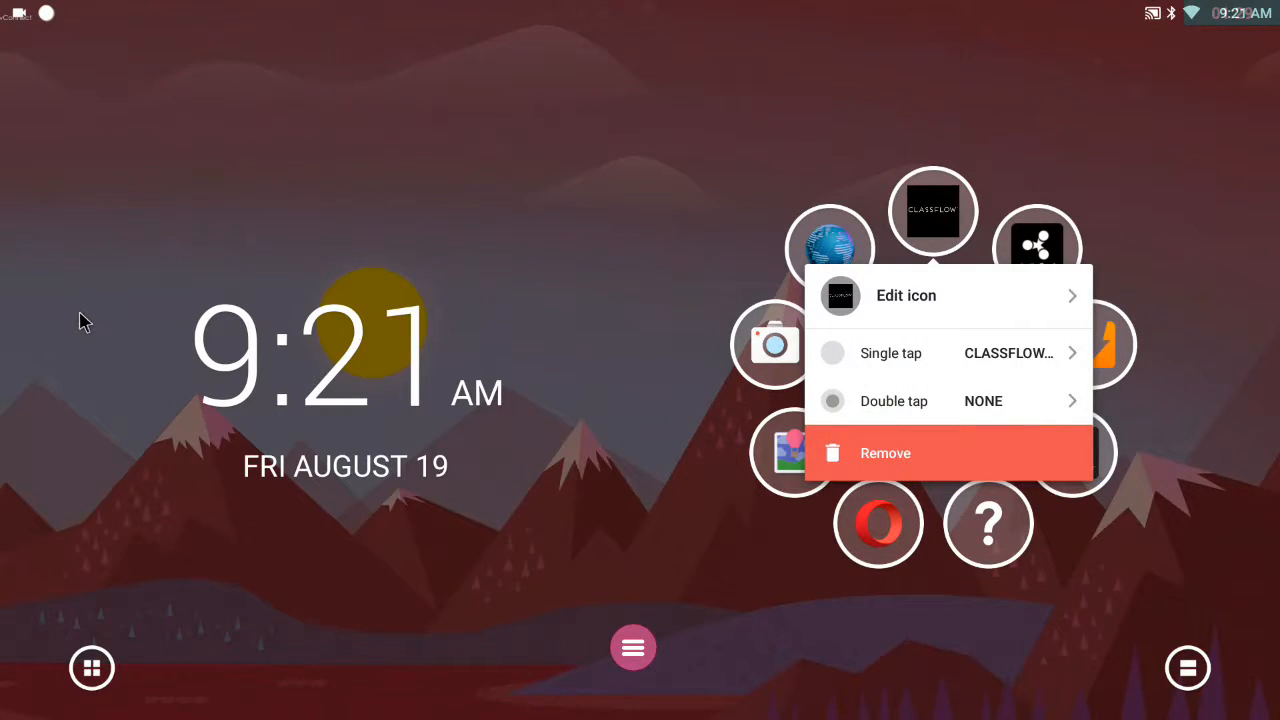
mouse_move(548, 376)
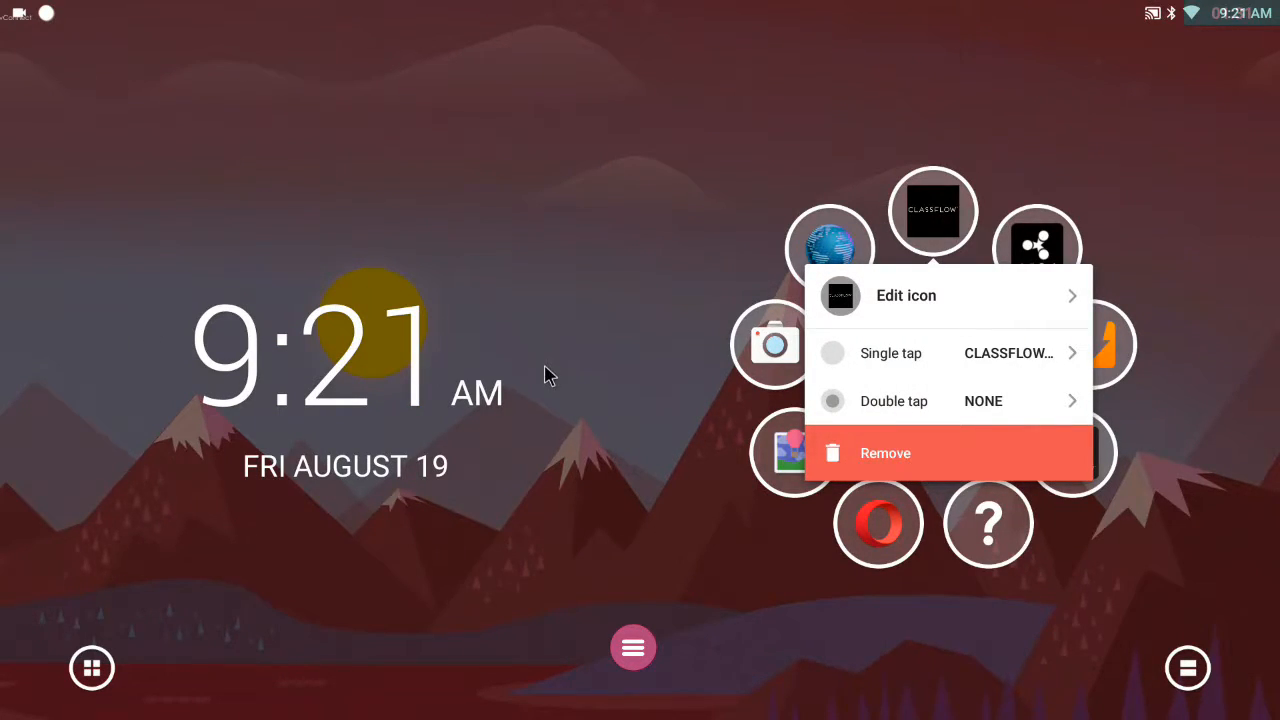
mouse_move(548, 362)
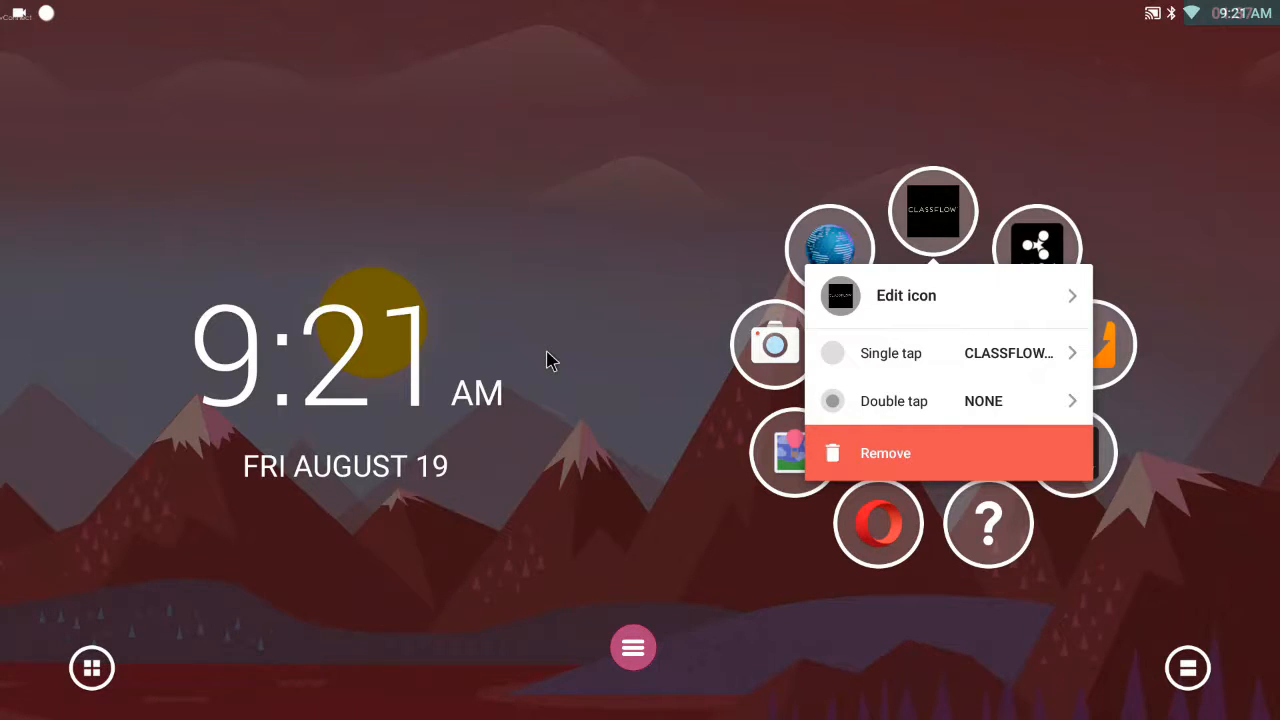
mouse_move(1233, 390)
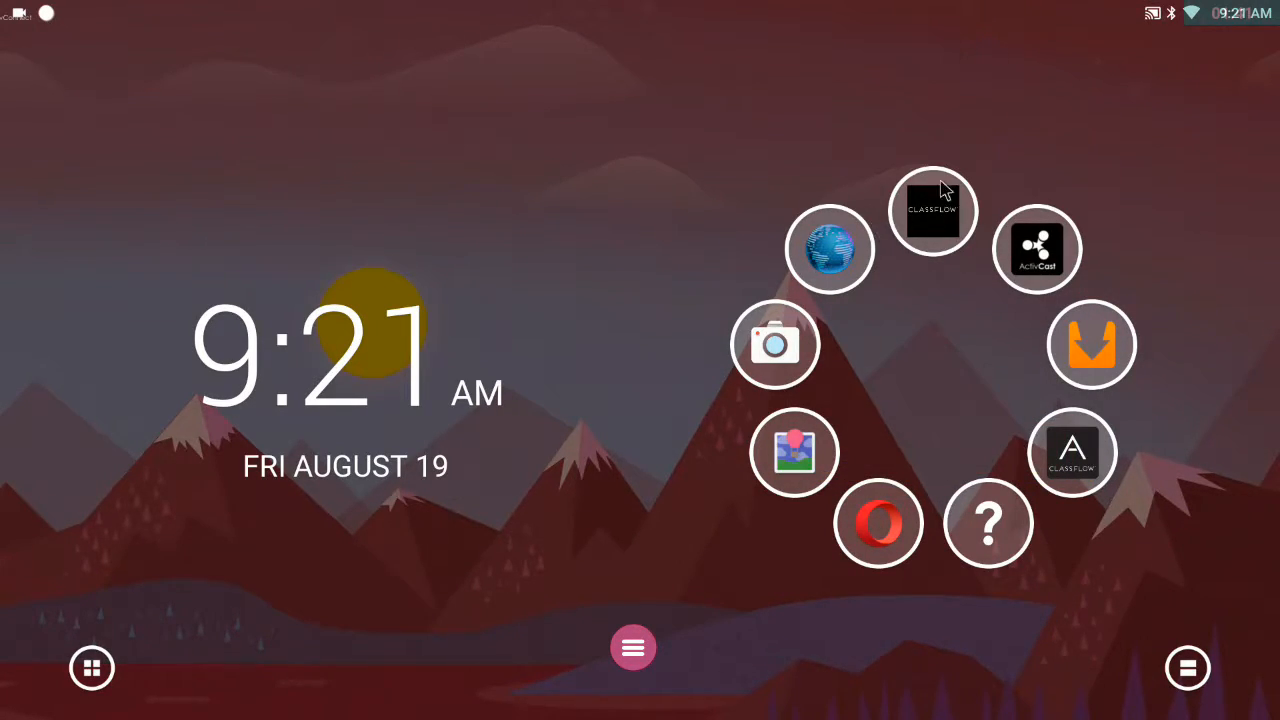
mouse_move(938, 222)
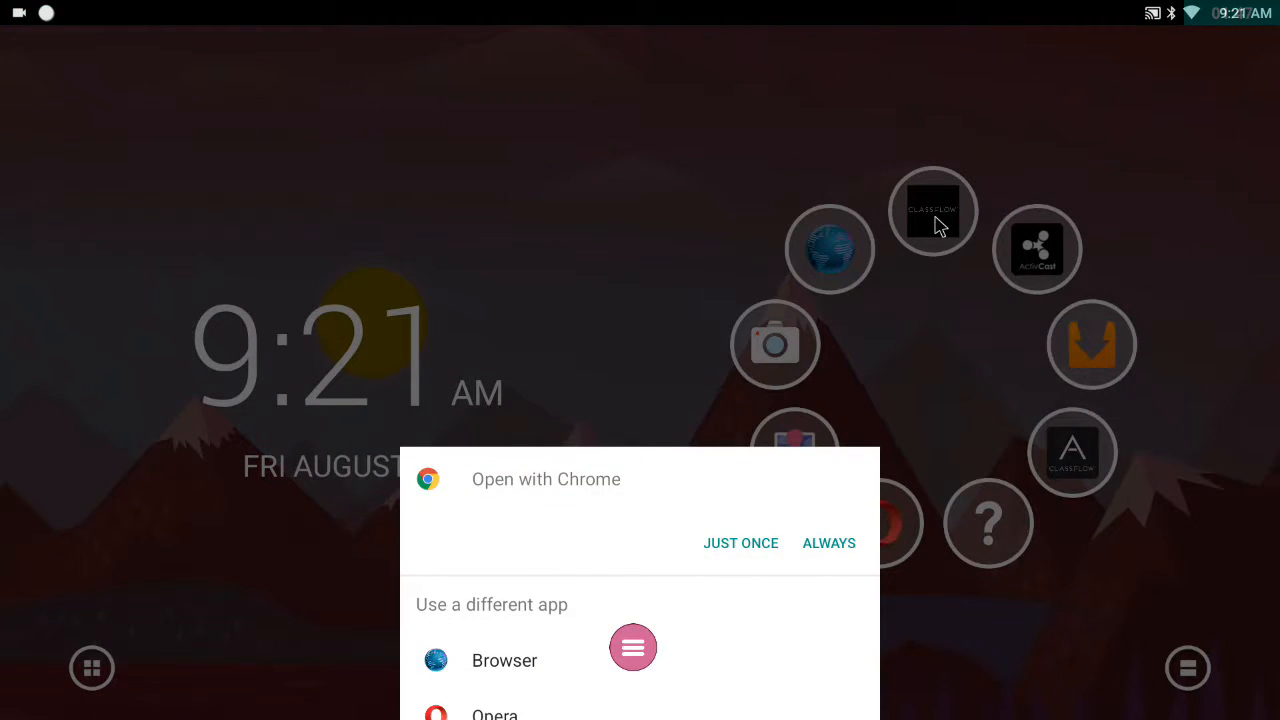
mouse_move(517, 485)
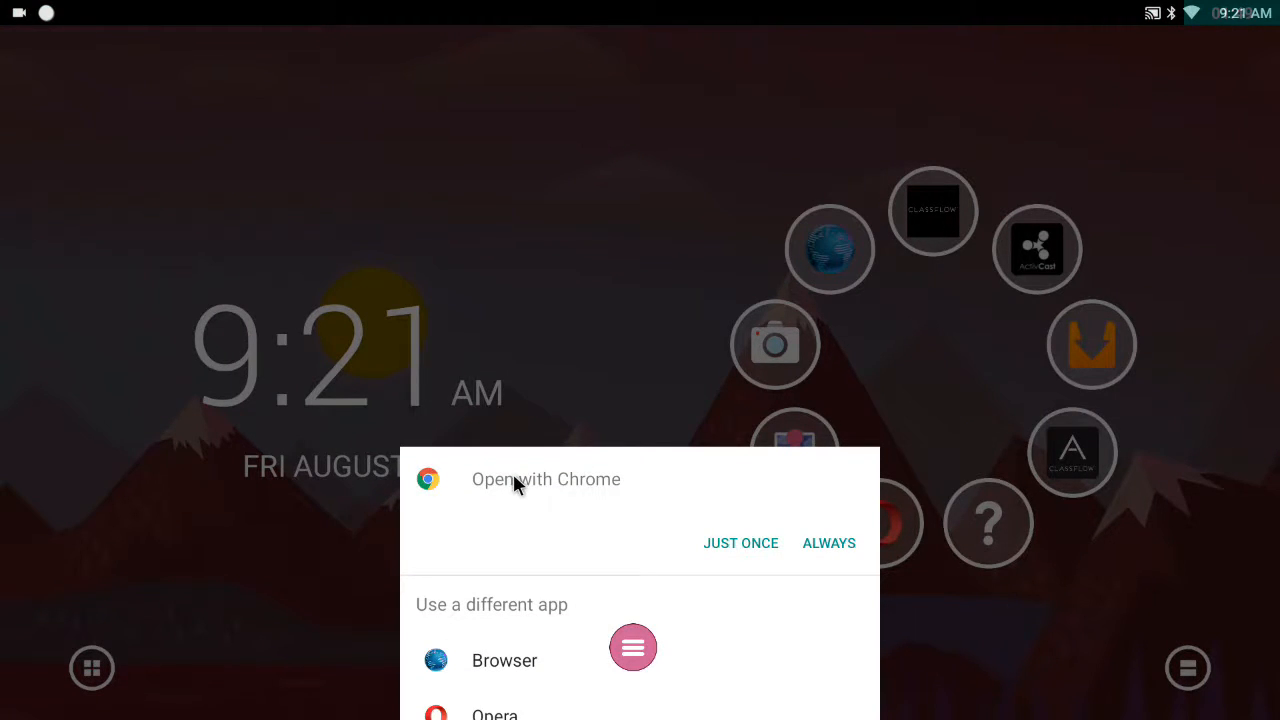
mouse_move(812, 555)
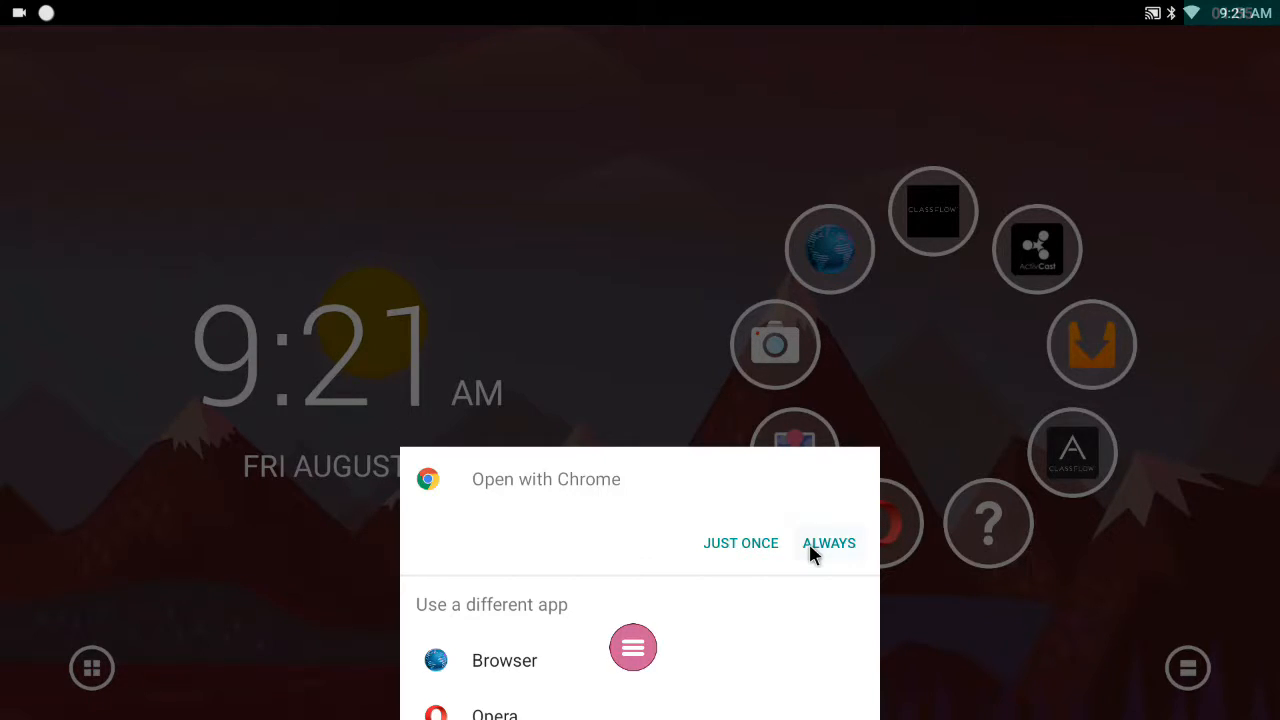
- Set Chrome as the Always opener for the ClassFlow Demo bubble
left_click(829, 543)
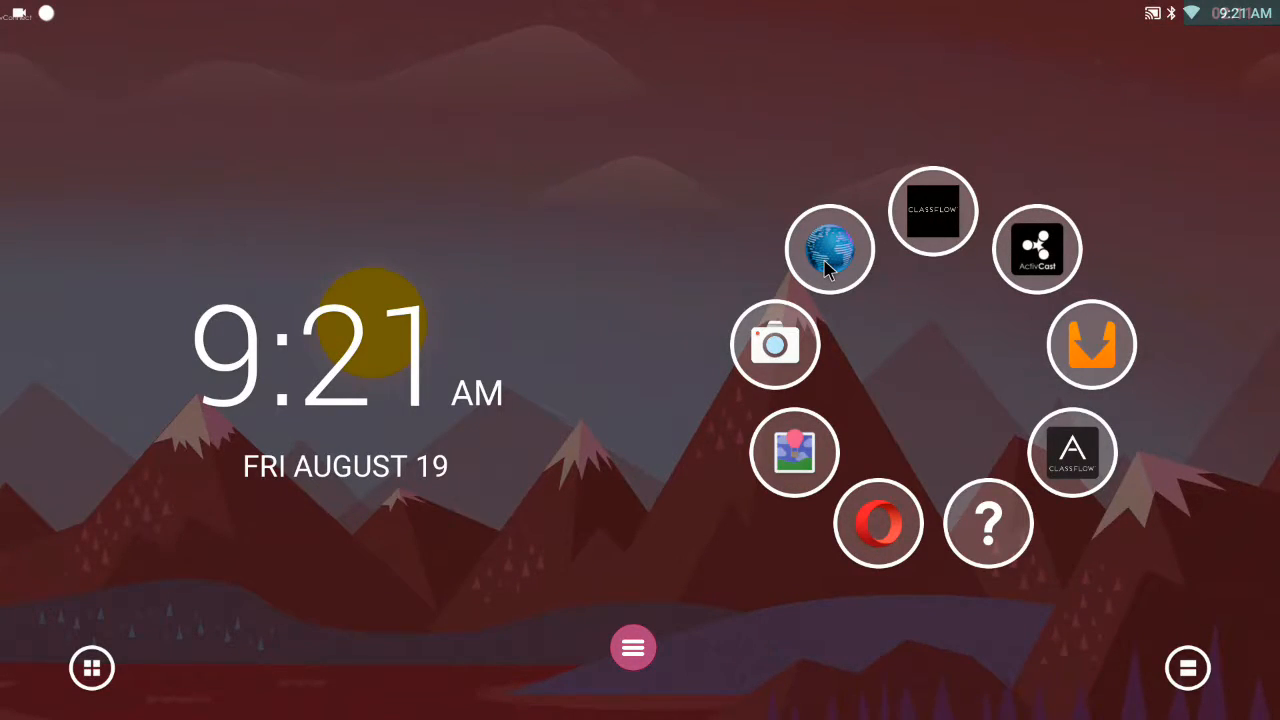
- Remove the old Browser and Opera bubbles and begin adding a Chrome bubble
left_click(830, 248)
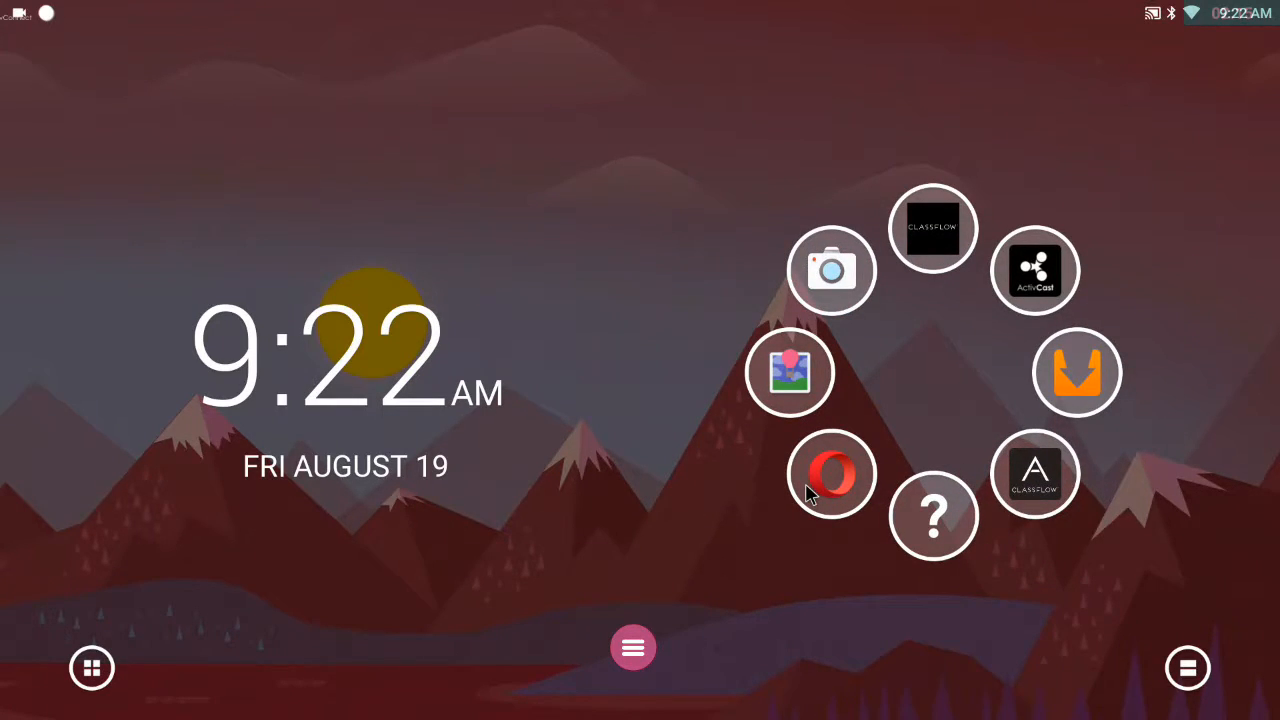
left_click(832, 473)
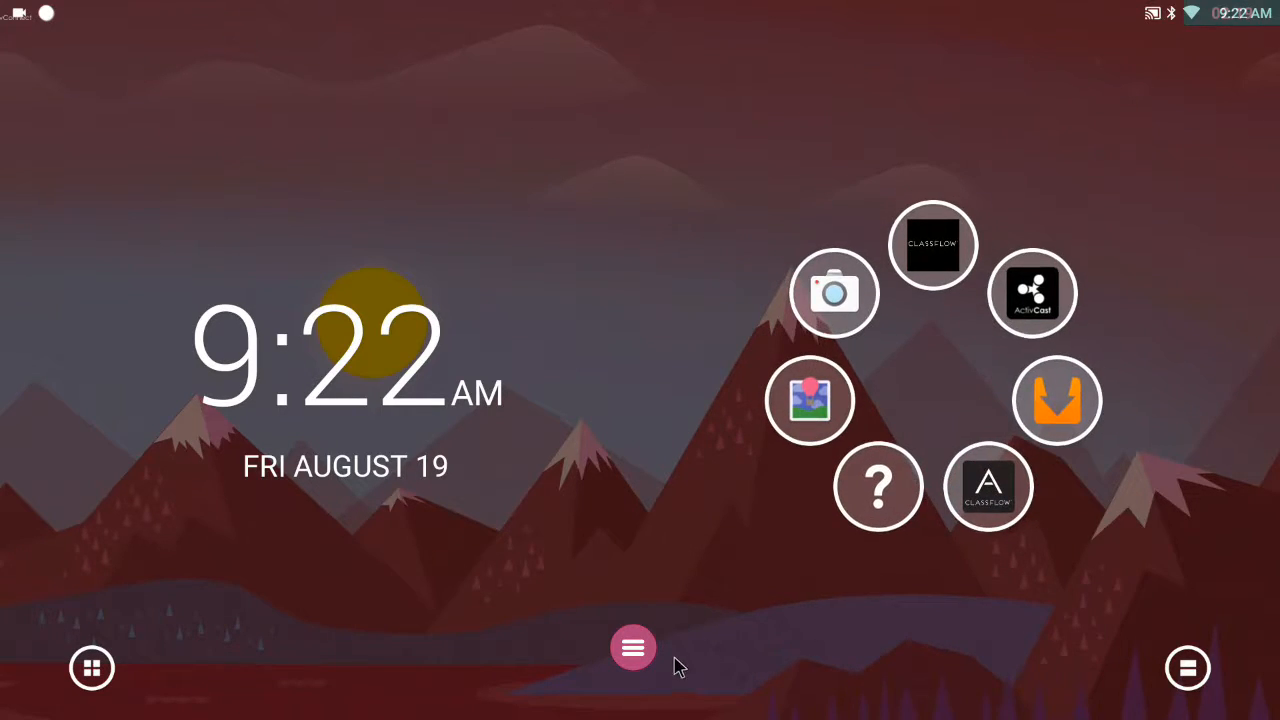
left_click(633, 647)
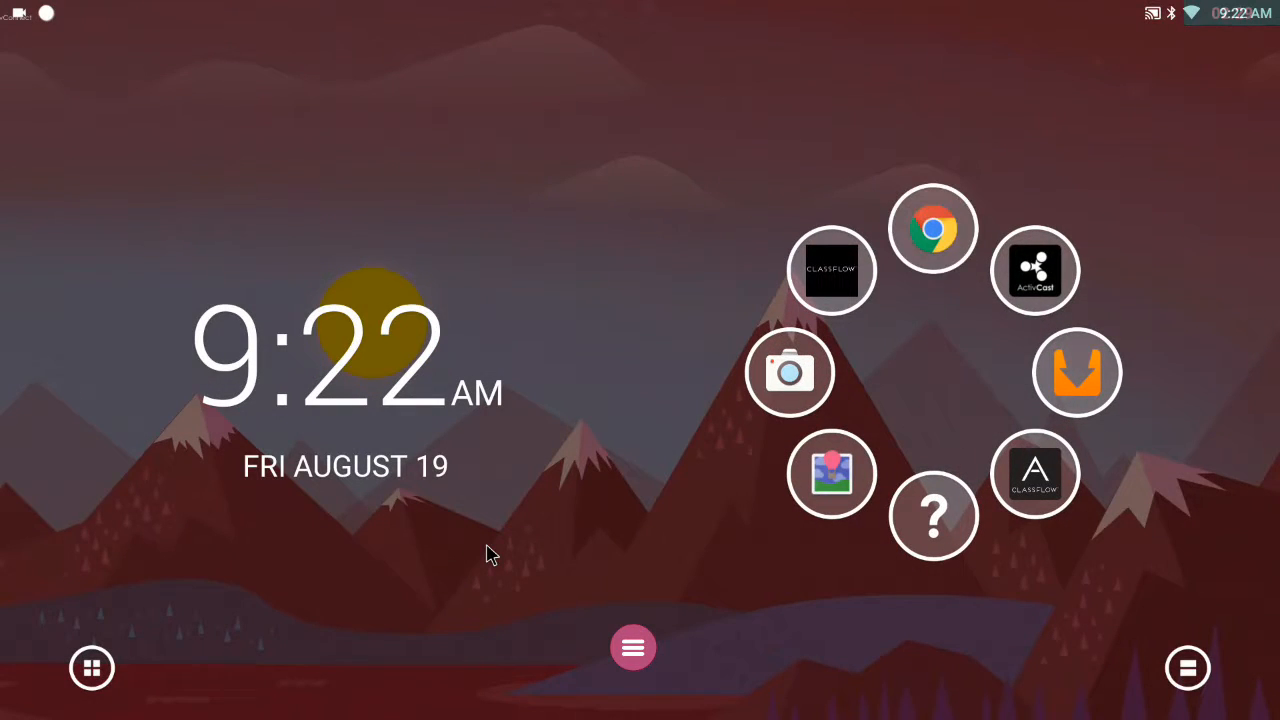
mouse_move(680, 603)
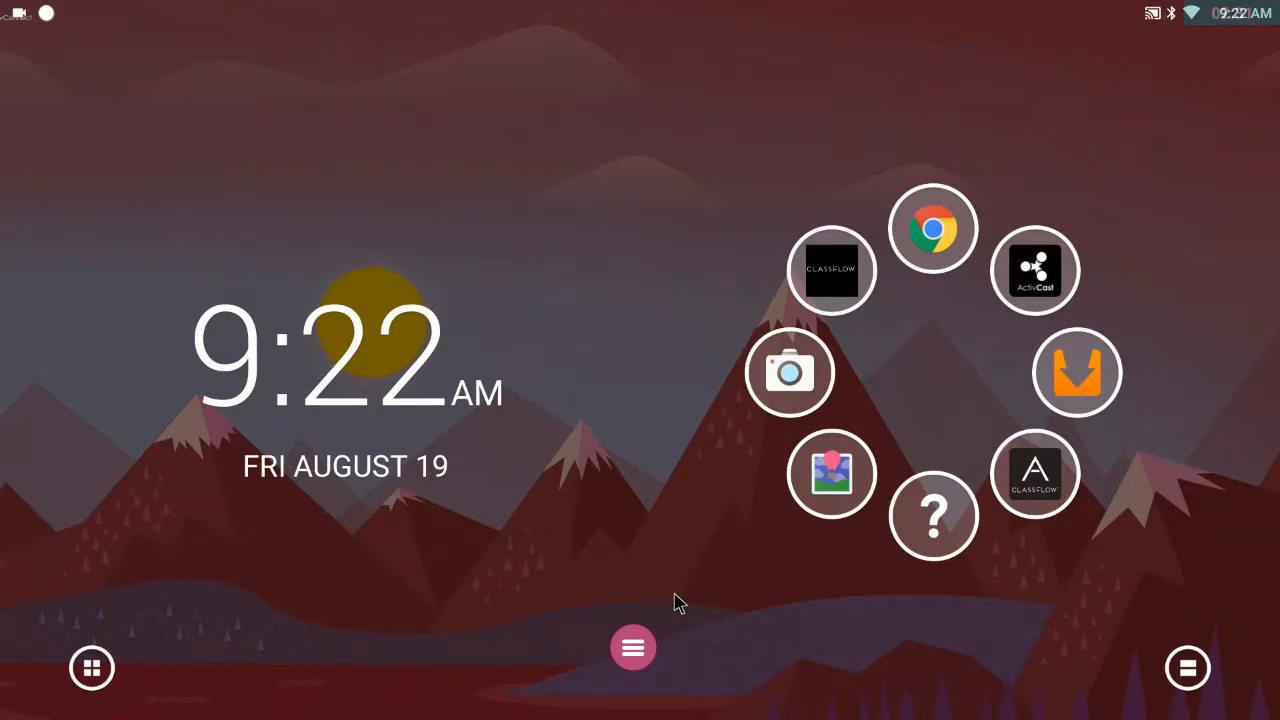
mouse_move(905, 253)
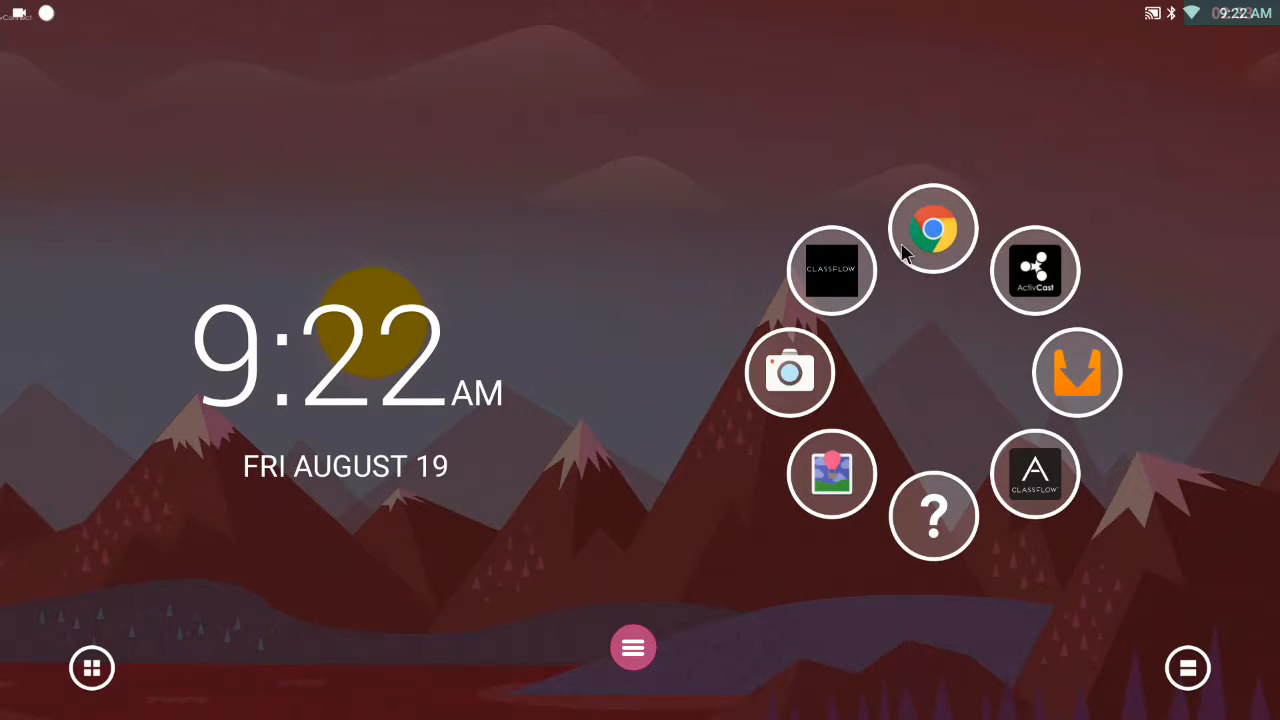